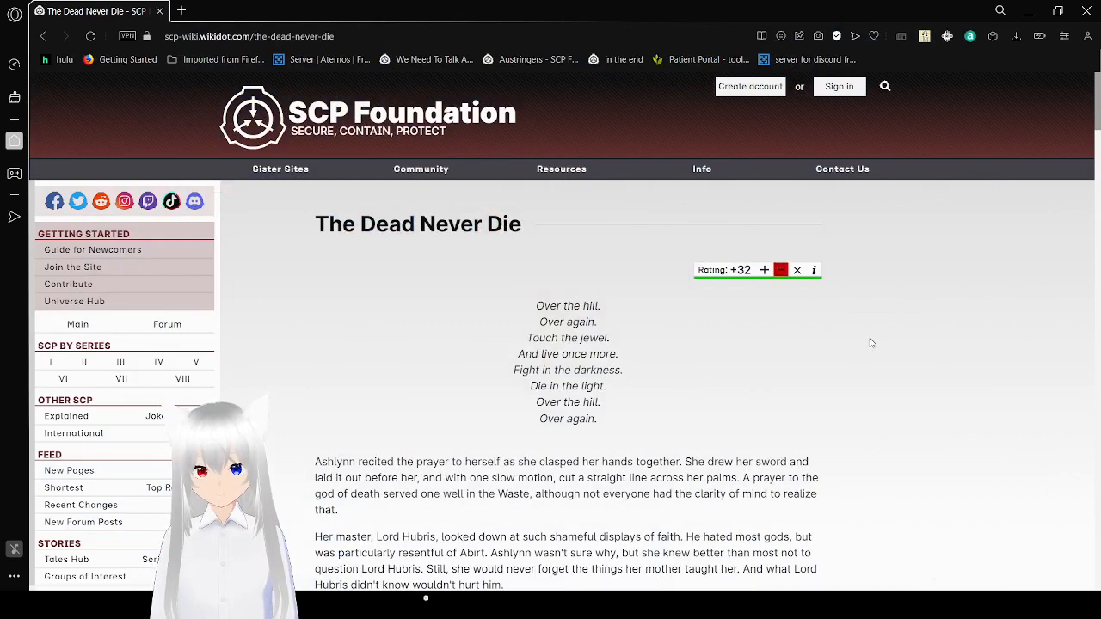
{"action": "scroll", "scroll_direction": "down", "scroll_amount": 3}
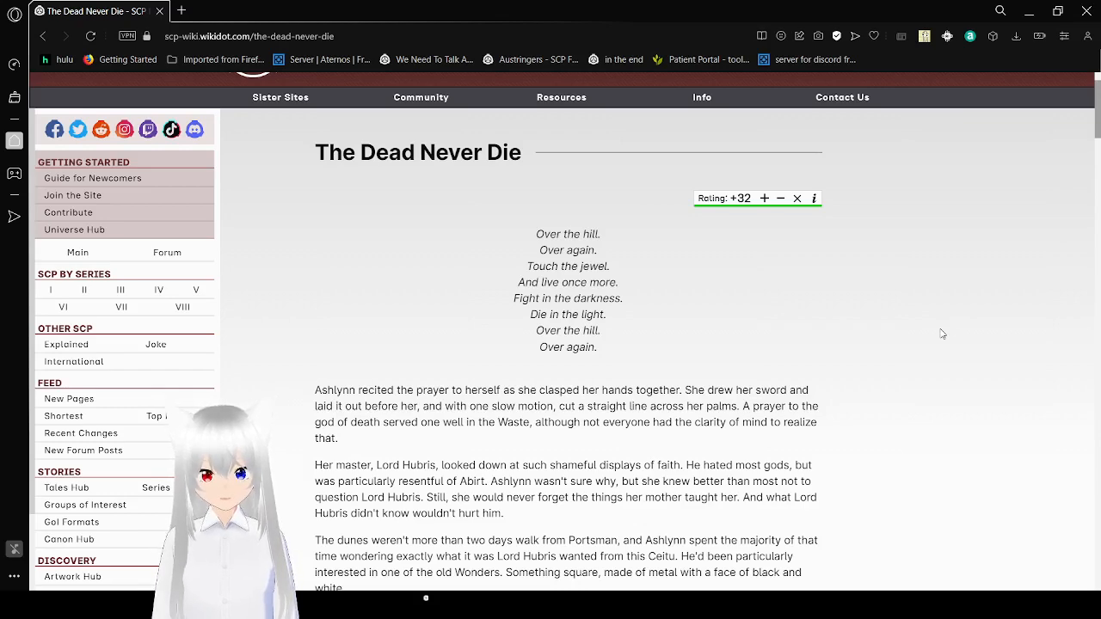
{"action": "scroll", "scroll_direction": "down", "scroll_amount": 3}
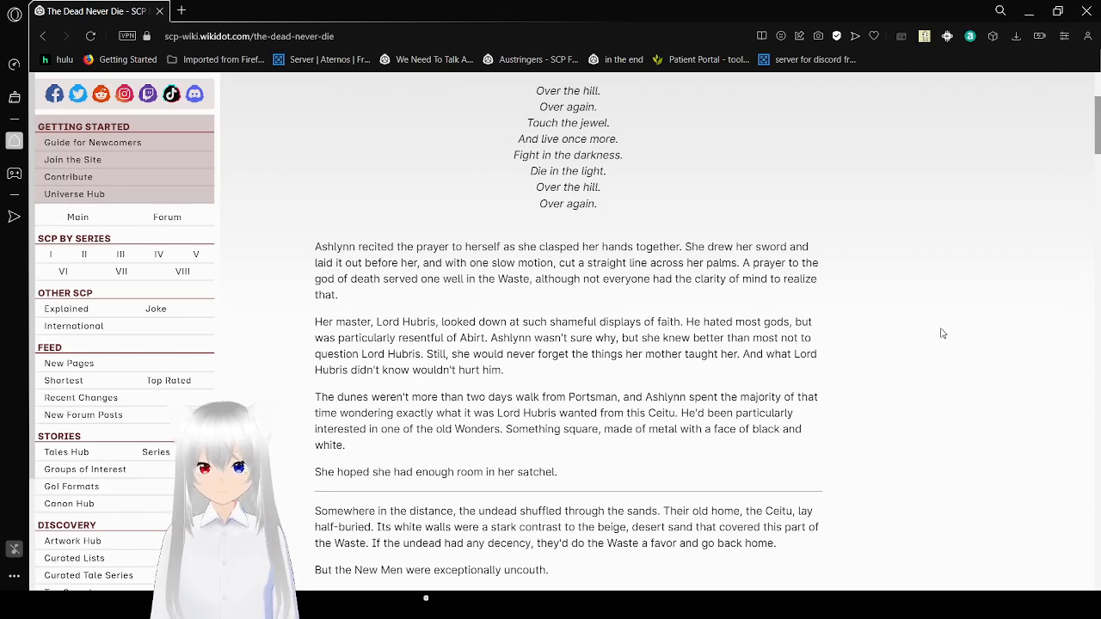
{"action": "scroll", "scroll_direction": "down", "scroll_amount": 3}
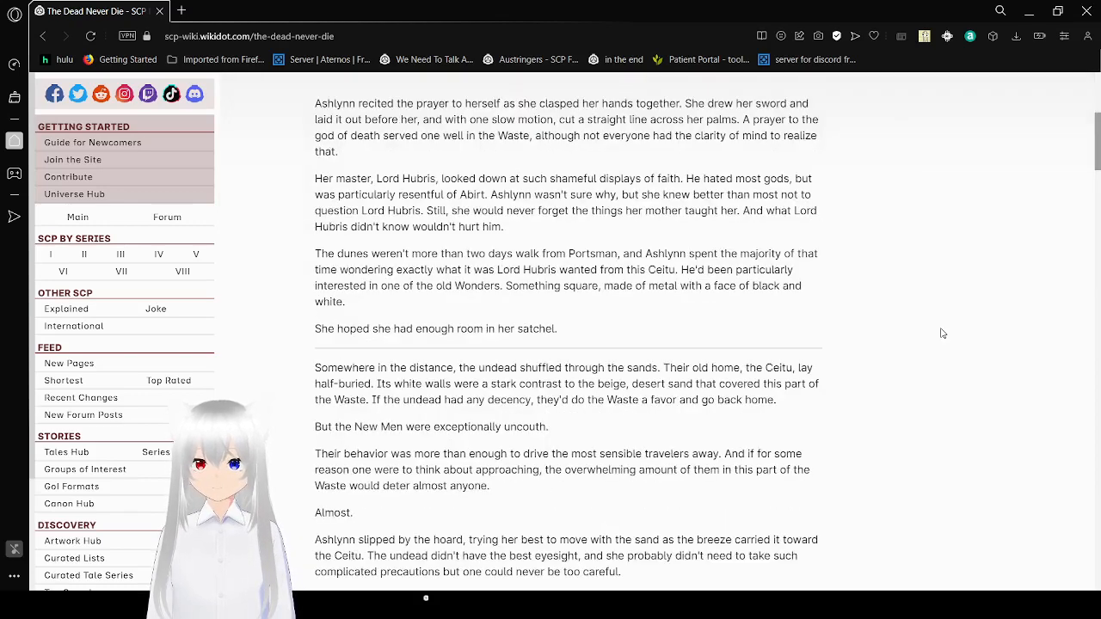
{"action": "scroll", "scroll_direction": "down", "scroll_amount": 3}
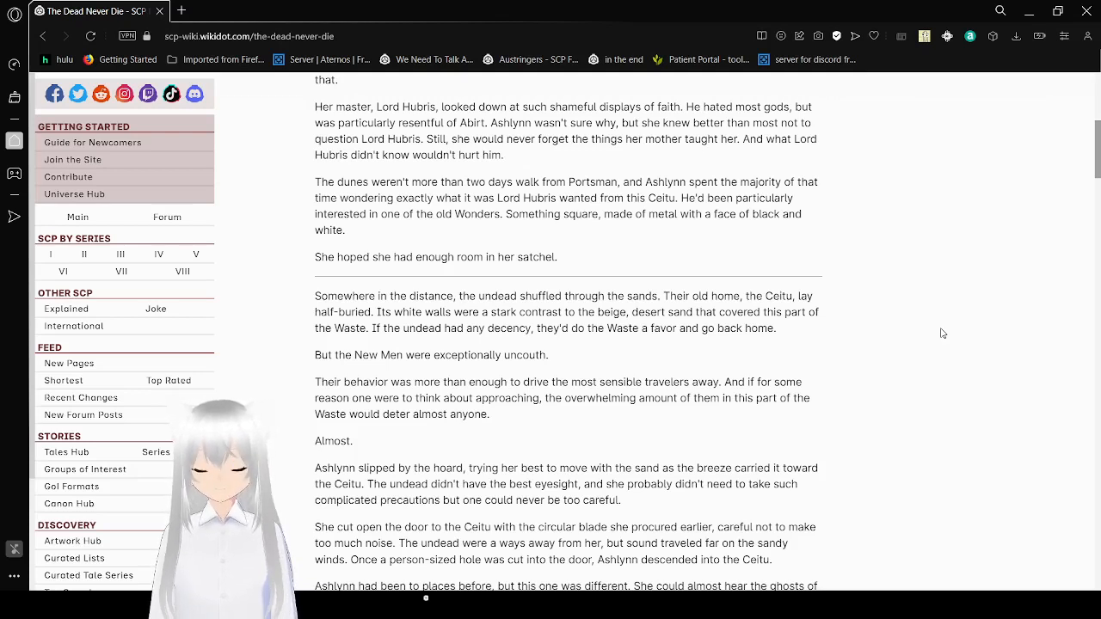
{"action": "scroll", "scroll_direction": "down", "scroll_amount": 3}
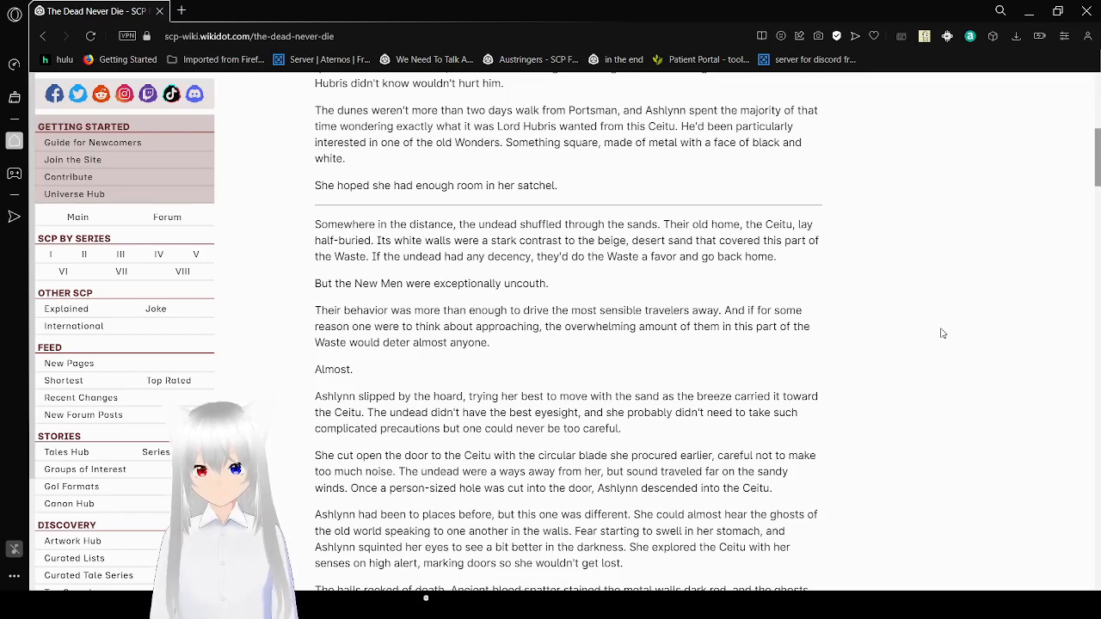
{"action": "scroll", "scroll_direction": "down", "scroll_amount": 3}
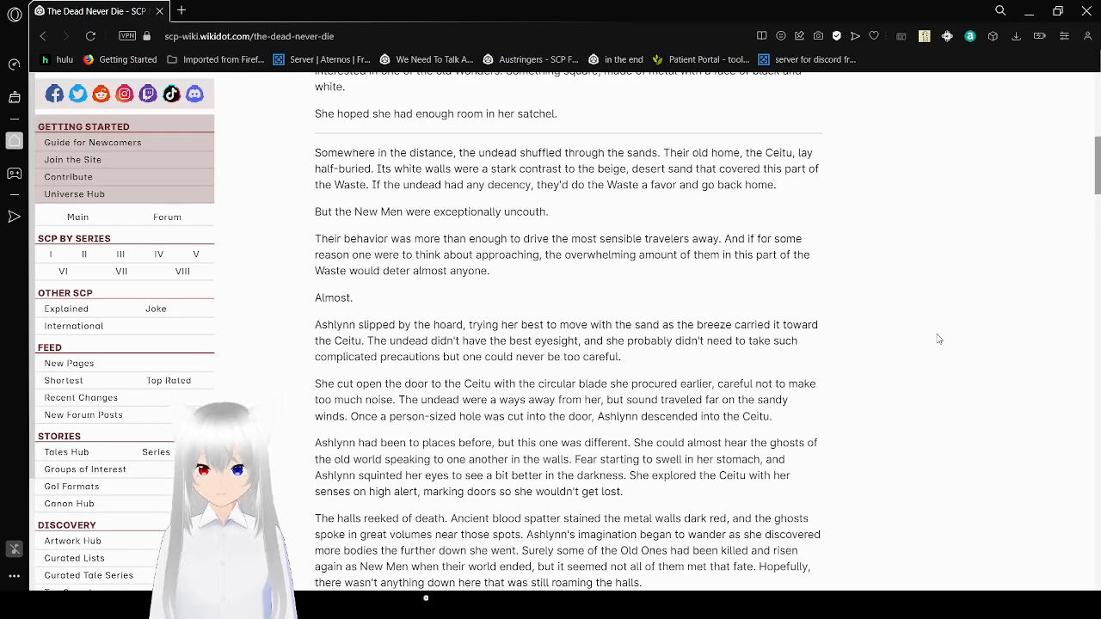
{"action": "scroll", "scroll_direction": "down", "scroll_amount": 3}
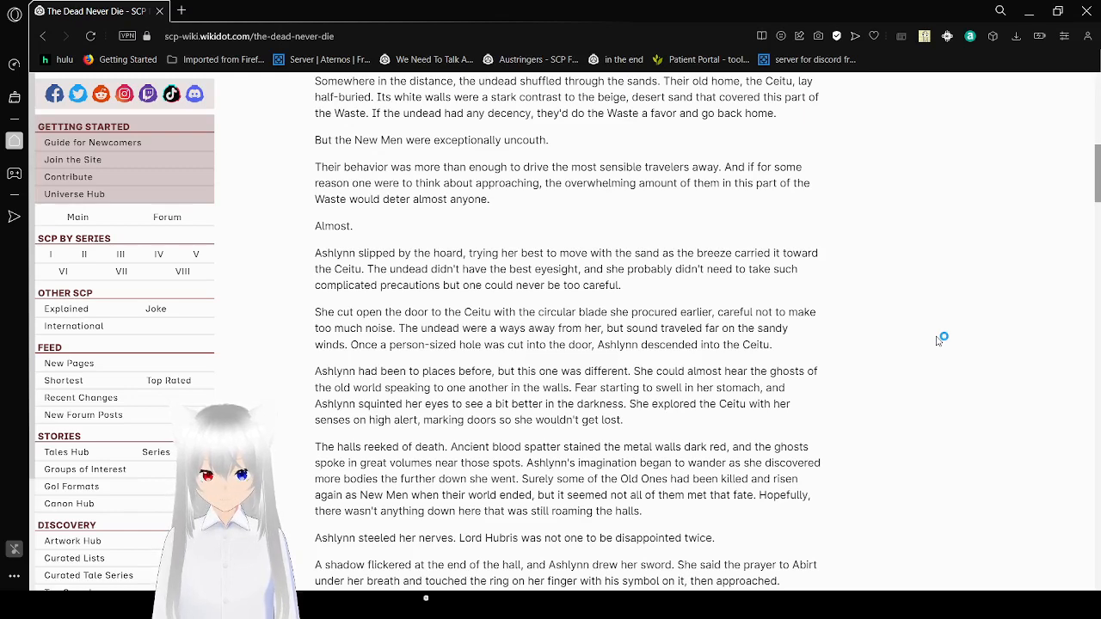
{"action": "scroll", "scroll_direction": "down", "scroll_amount": 3}
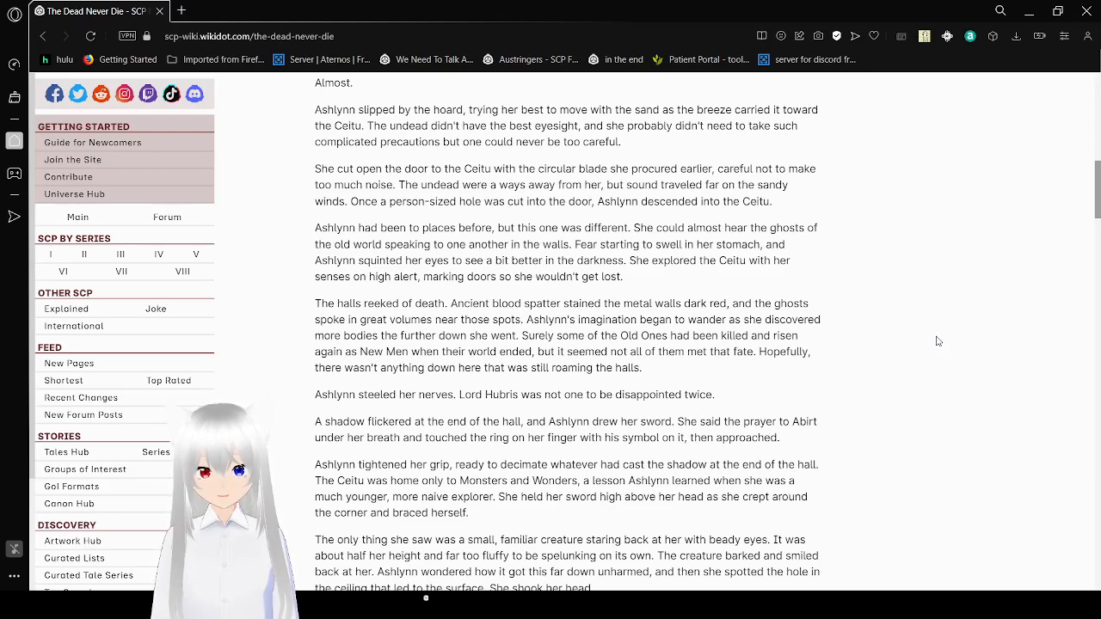
{"action": "scroll", "scroll_direction": "down", "scroll_amount": 3}
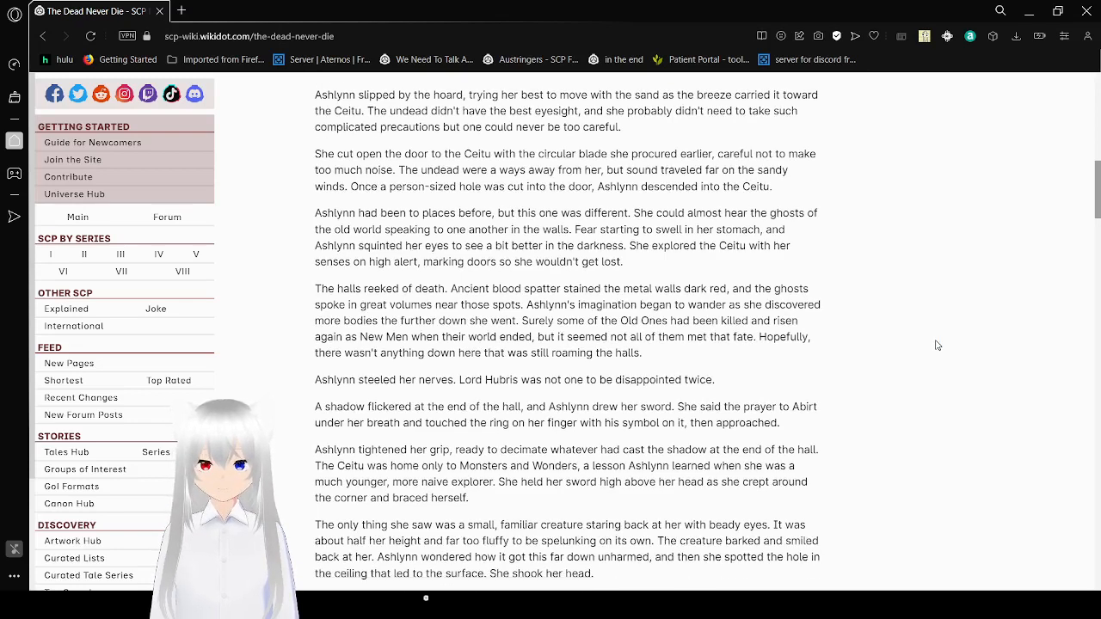
{"action": "scroll", "scroll_direction": "down", "scroll_amount": 3}
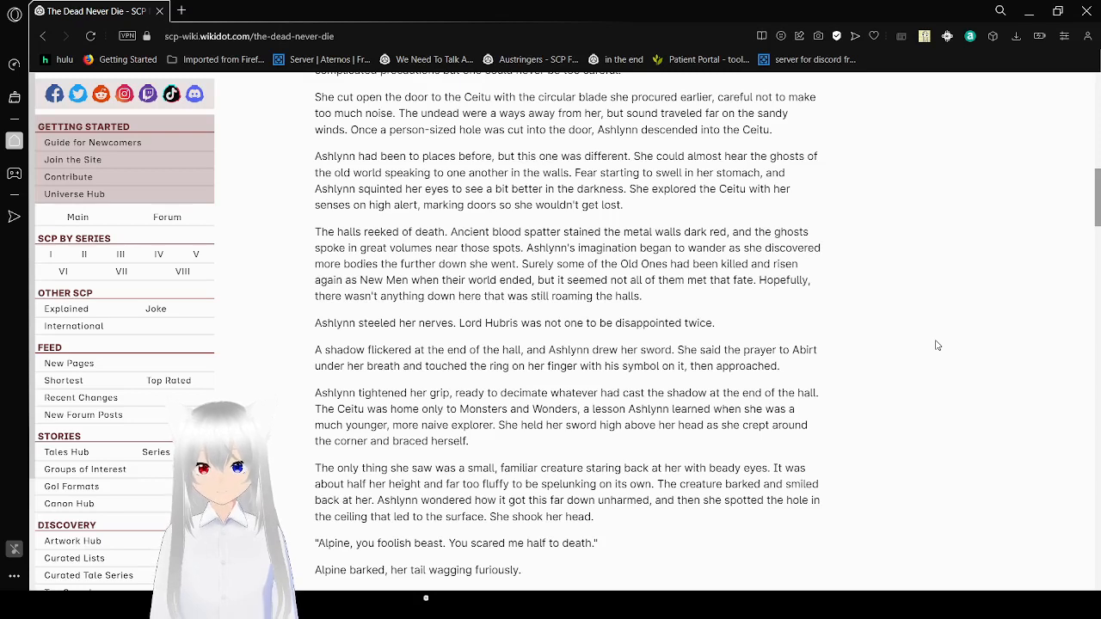
{"action": "scroll", "scroll_direction": "down", "scroll_amount": 3}
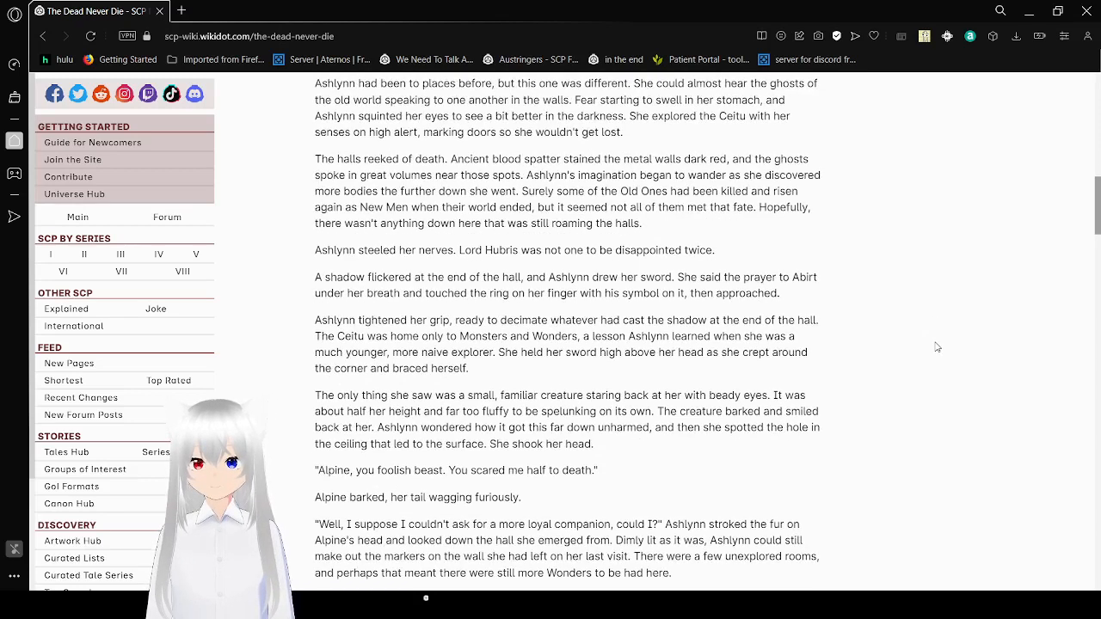
{"action": "scroll", "scroll_direction": "down", "scroll_amount": 3}
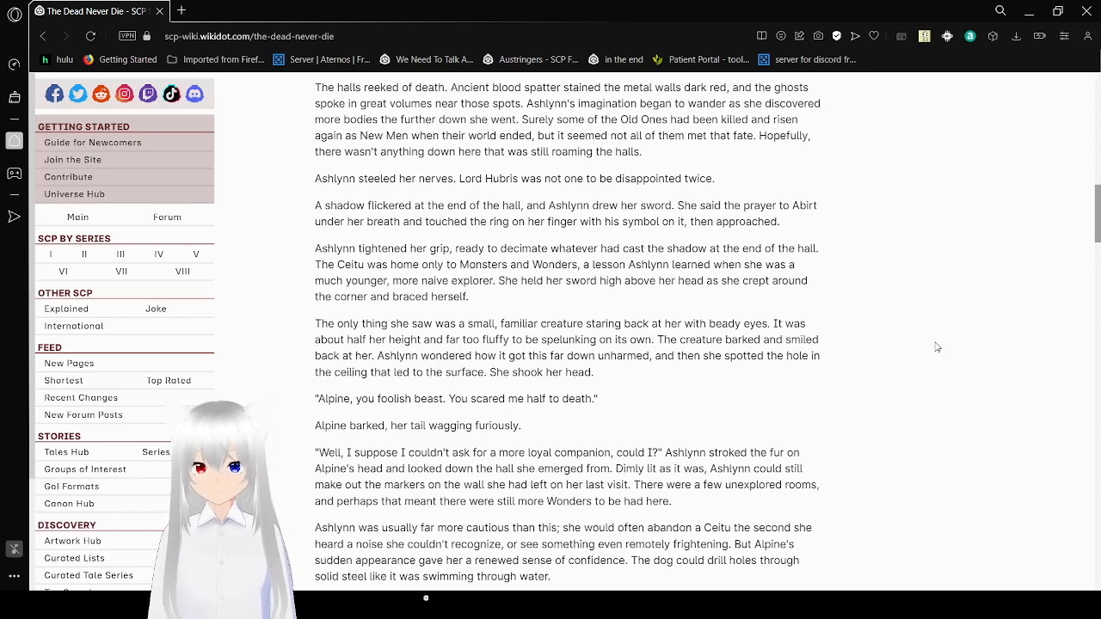
{"action": "scroll", "scroll_direction": "down", "scroll_amount": 3}
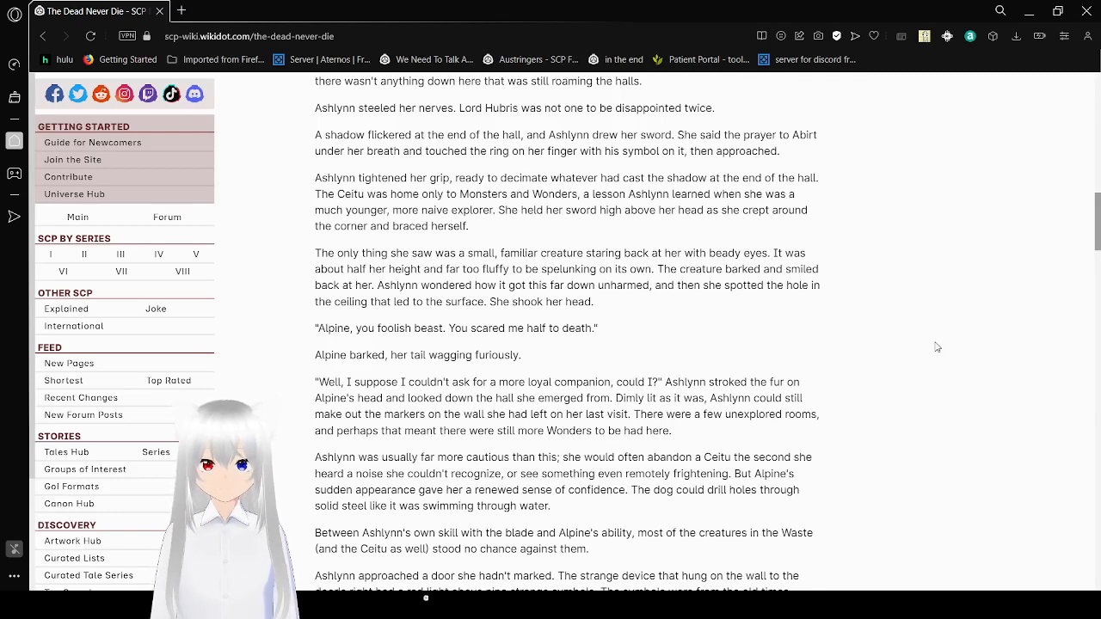
{"action": "scroll", "scroll_direction": "down", "scroll_amount": 3}
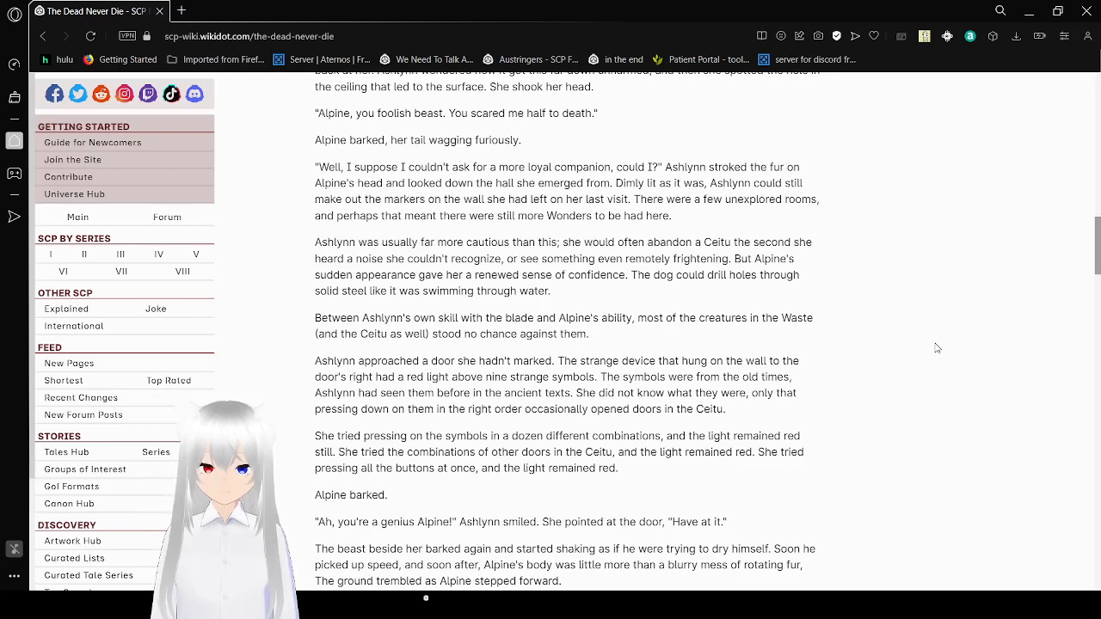
{"action": "scroll", "scroll_direction": "down", "scroll_amount": 3}
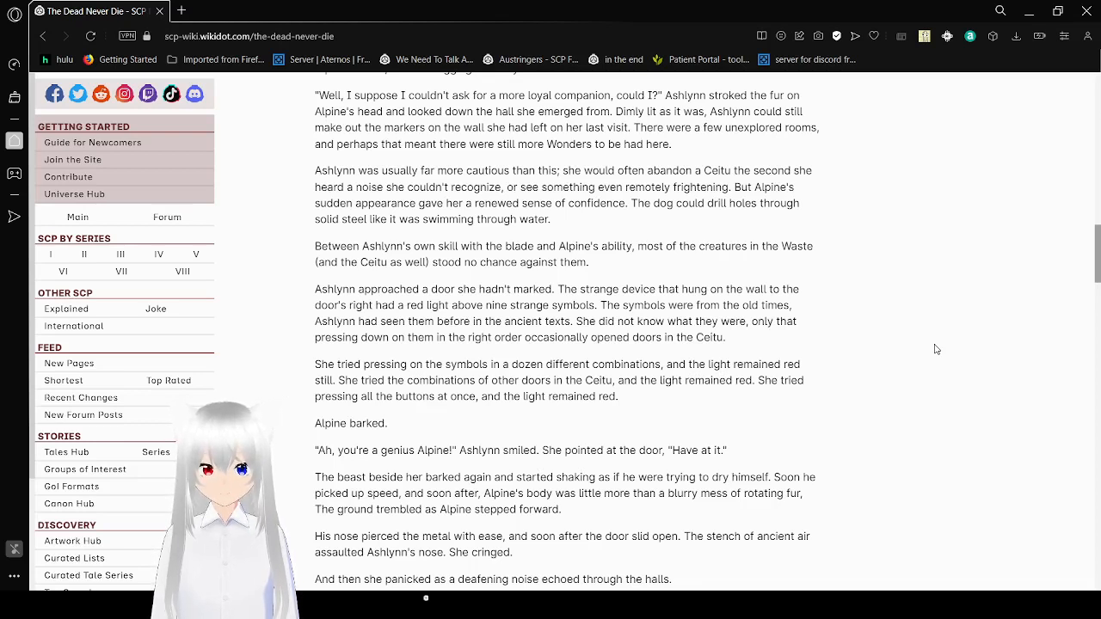
{"action": "scroll", "scroll_direction": "down", "scroll_amount": 3}
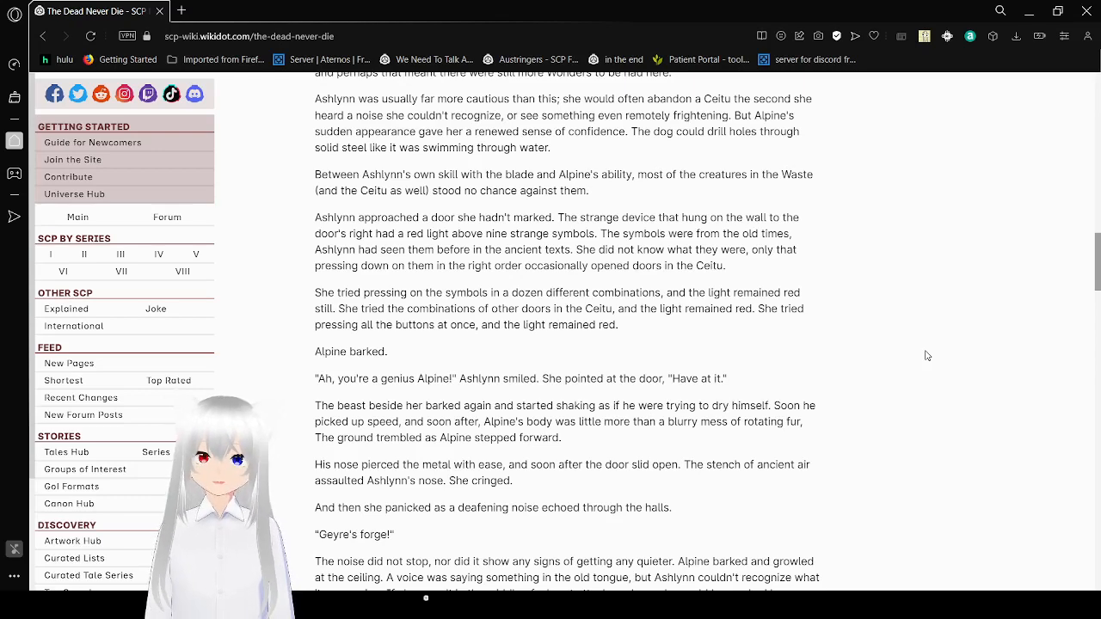
{"action": "scroll", "scroll_direction": "down", "scroll_amount": 3}
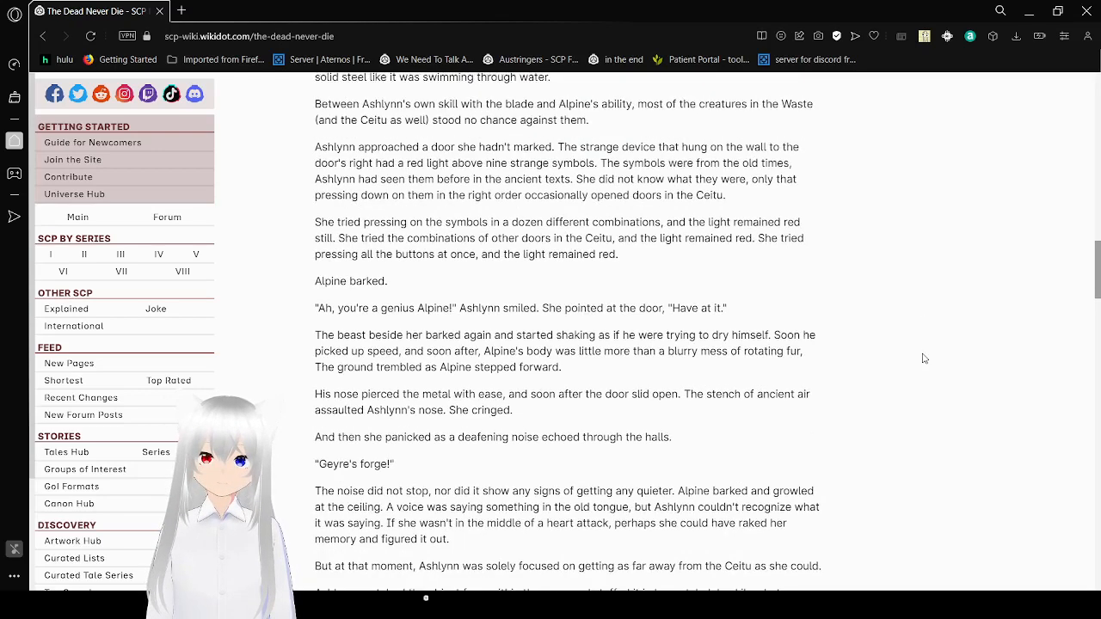
{"action": "scroll", "scroll_direction": "up", "scroll_amount": 3}
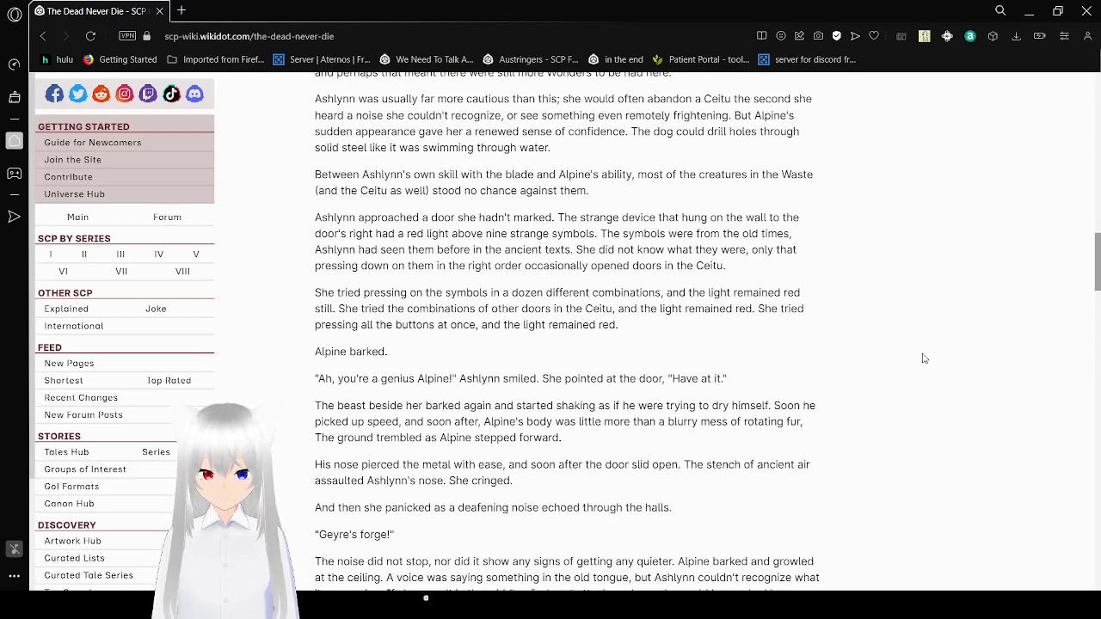
{"action": "scroll", "scroll_direction": "down", "scroll_amount": 3}
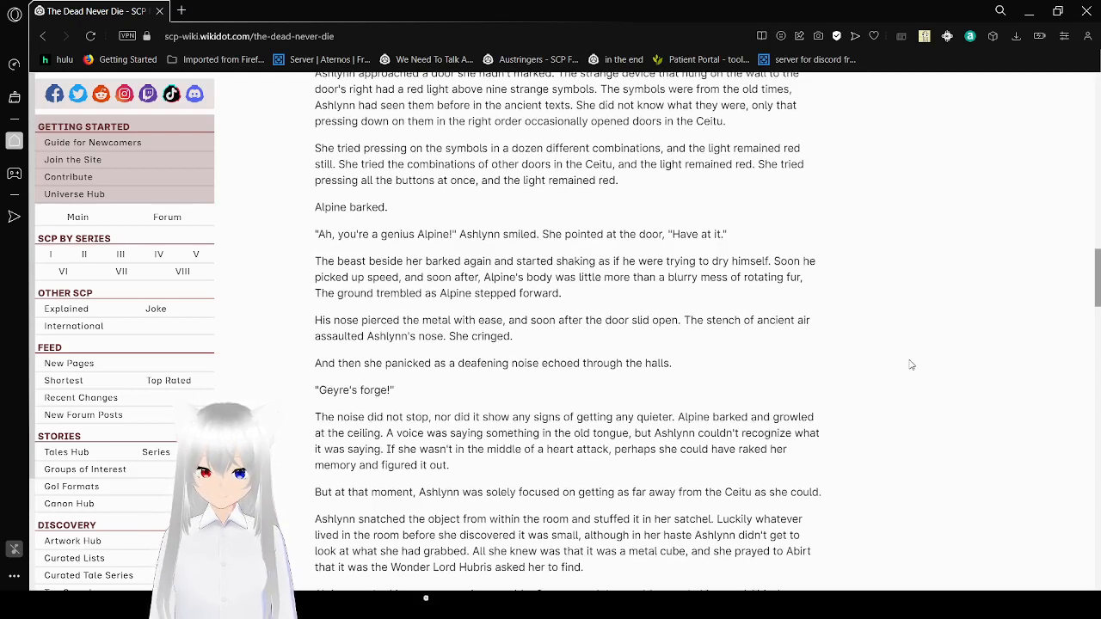
{"action": "scroll", "scroll_direction": "down", "scroll_amount": 3}
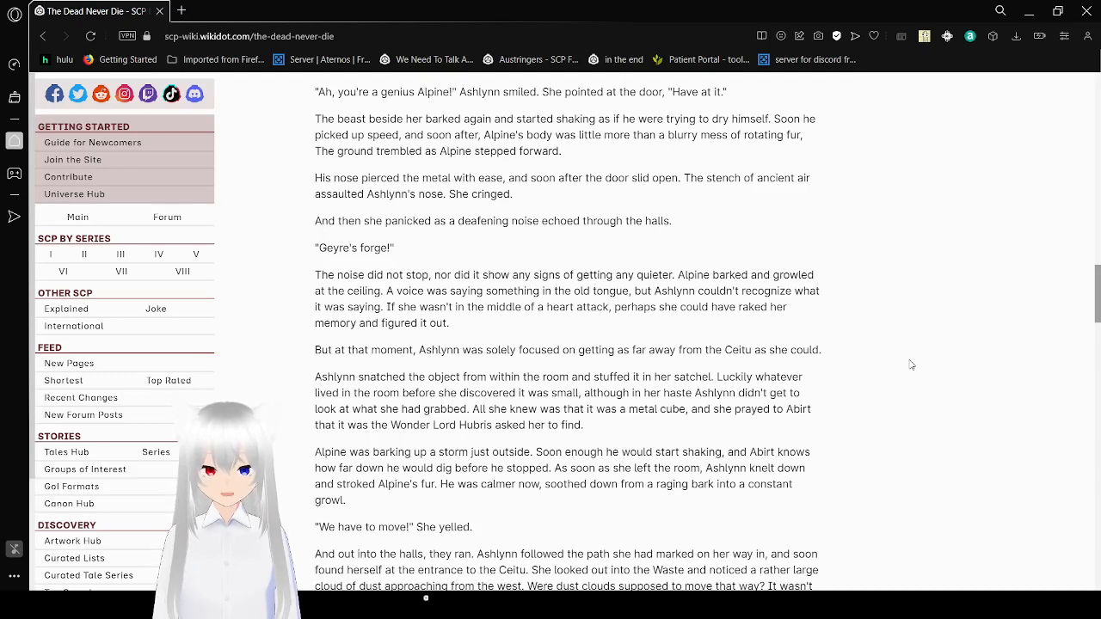
{"action": "scroll", "scroll_direction": "down", "scroll_amount": 3}
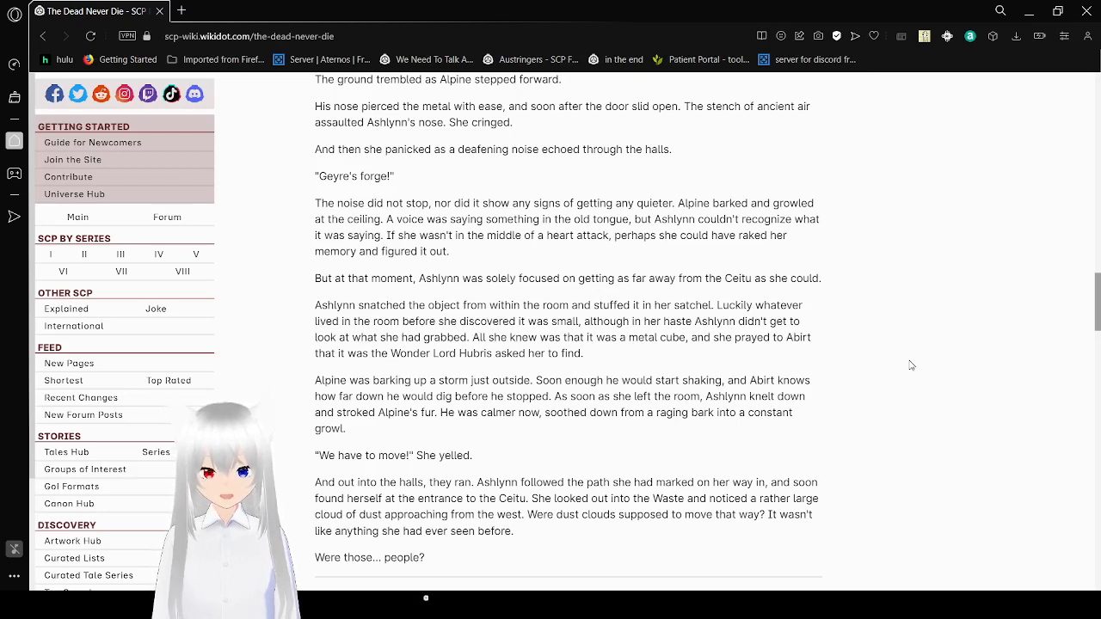
{"action": "scroll", "scroll_direction": "down", "scroll_amount": 3}
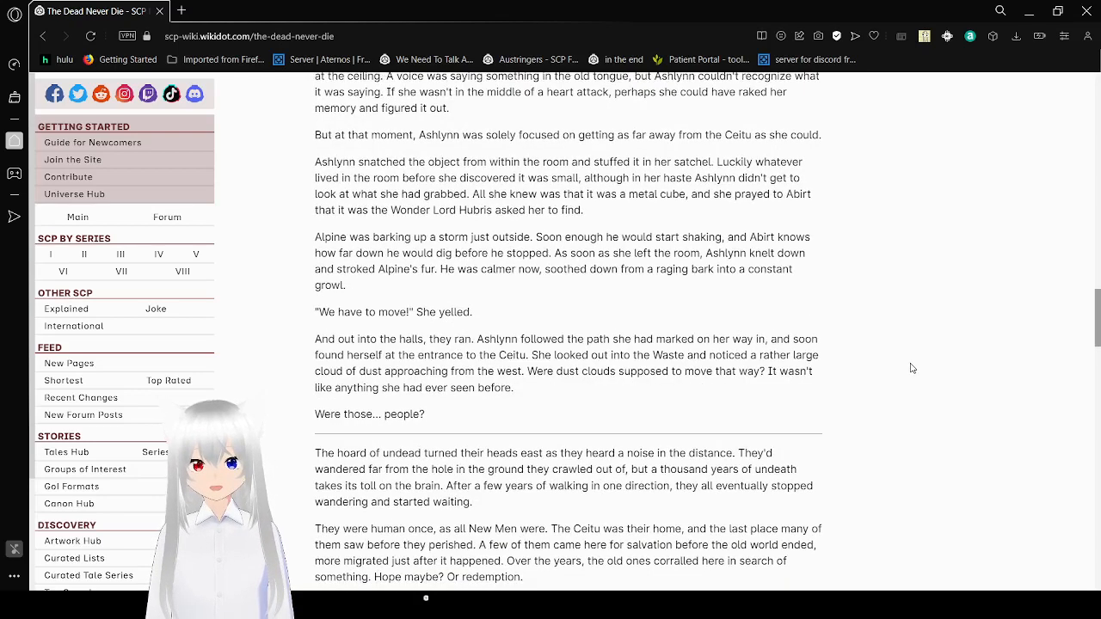
{"action": "scroll", "scroll_direction": "down", "scroll_amount": 3}
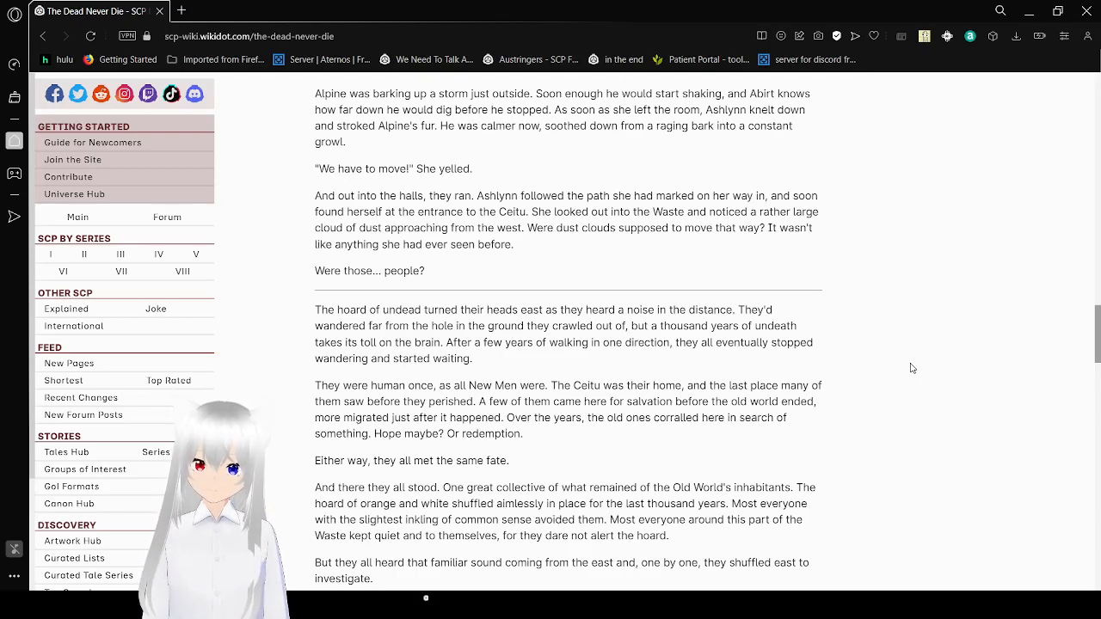
{"action": "scroll", "scroll_direction": "down", "scroll_amount": 3}
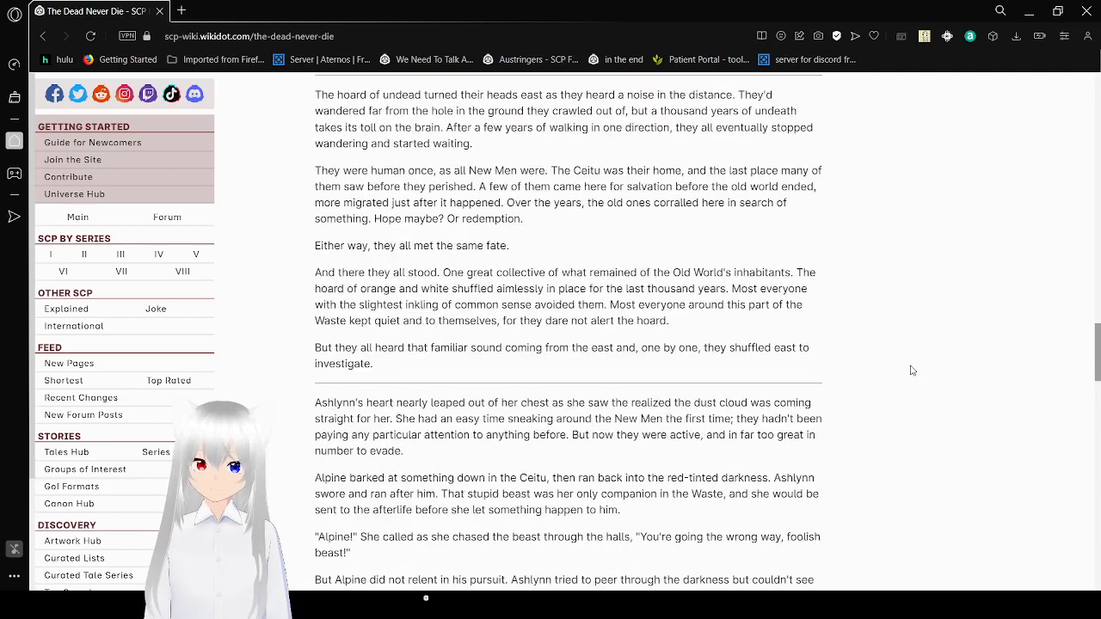
{"action": "scroll", "scroll_direction": "up", "scroll_amount": 3}
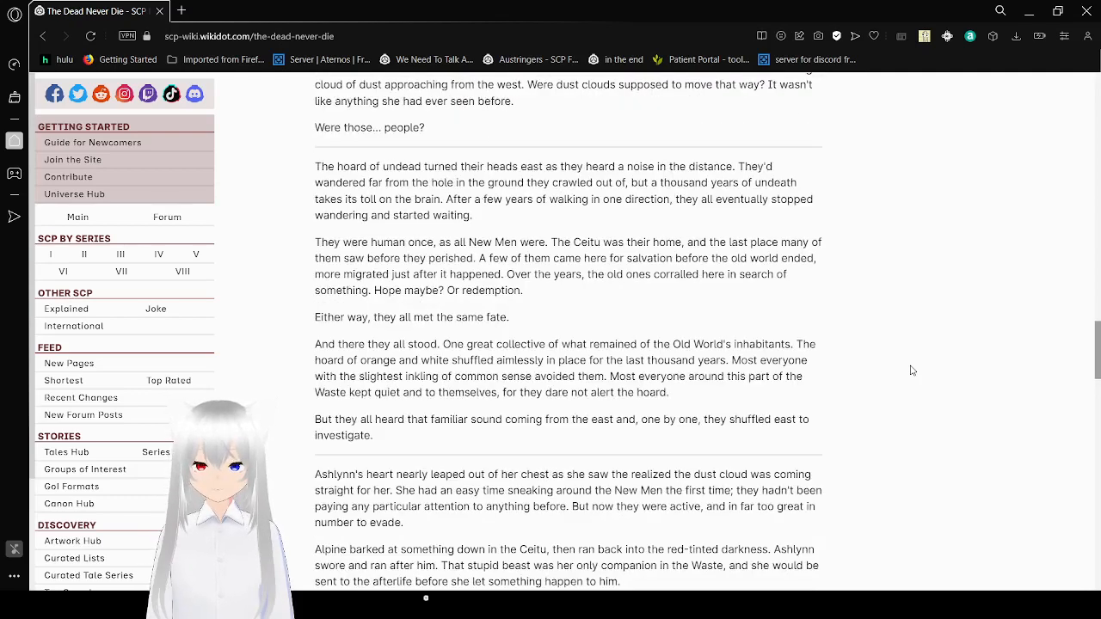
{"action": "scroll", "scroll_direction": "down", "scroll_amount": 3}
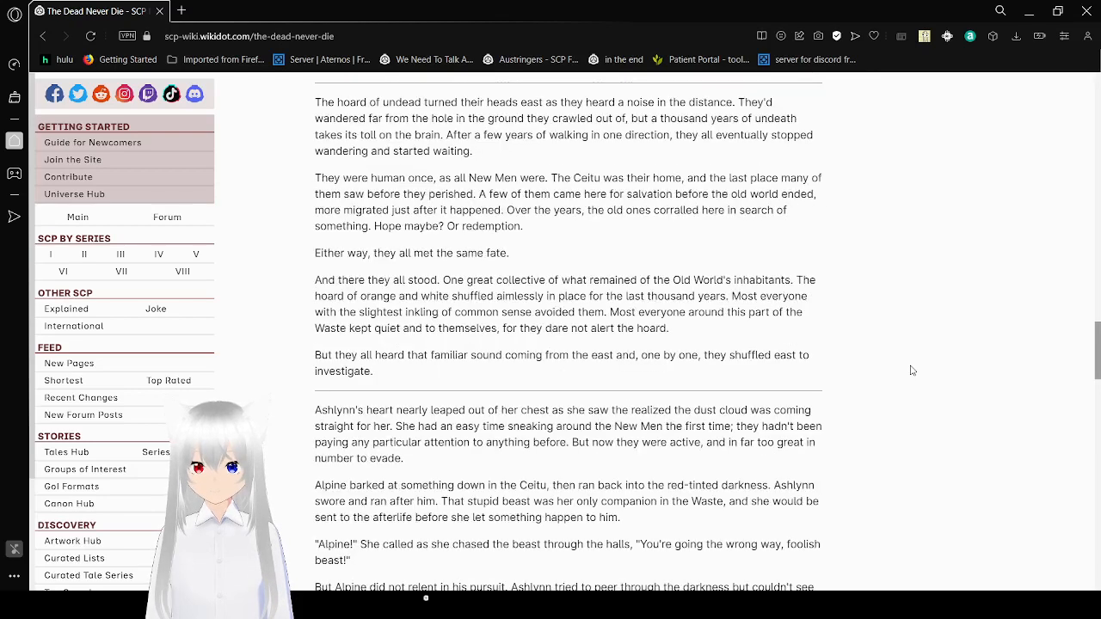
{"action": "scroll", "scroll_direction": "down", "scroll_amount": 3}
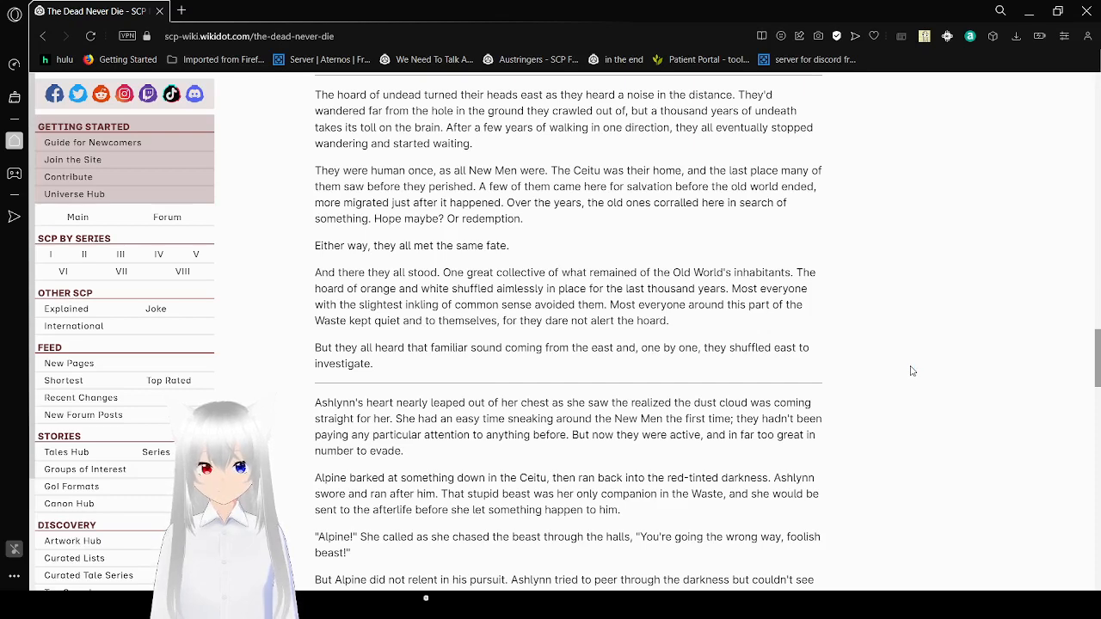
{"action": "scroll", "scroll_direction": "down", "scroll_amount": 3}
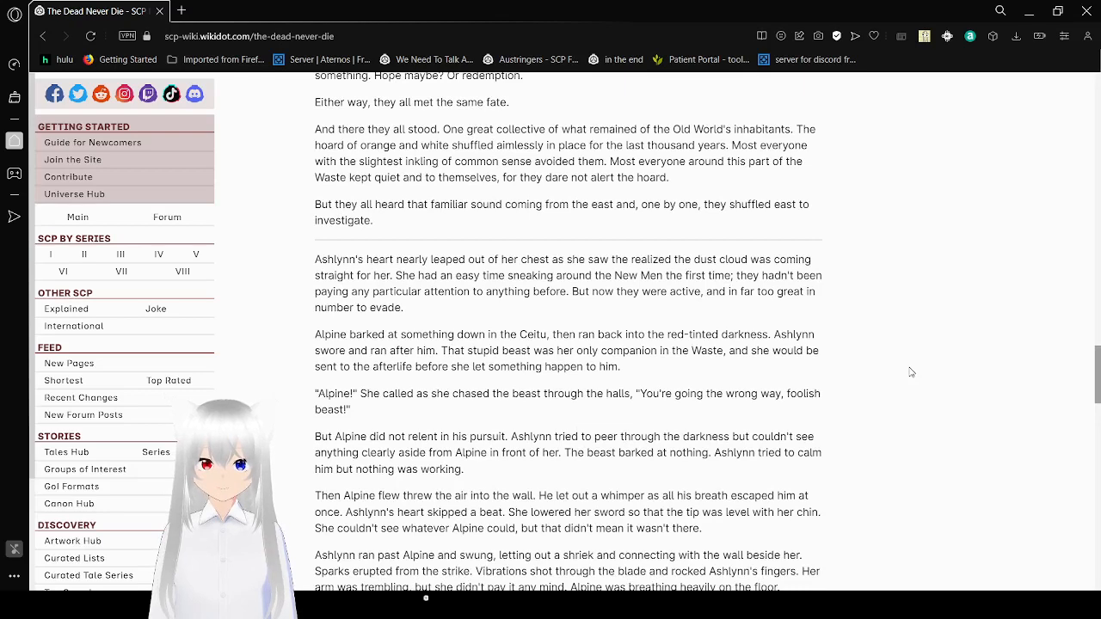
{"action": "scroll", "scroll_direction": "down", "scroll_amount": 3}
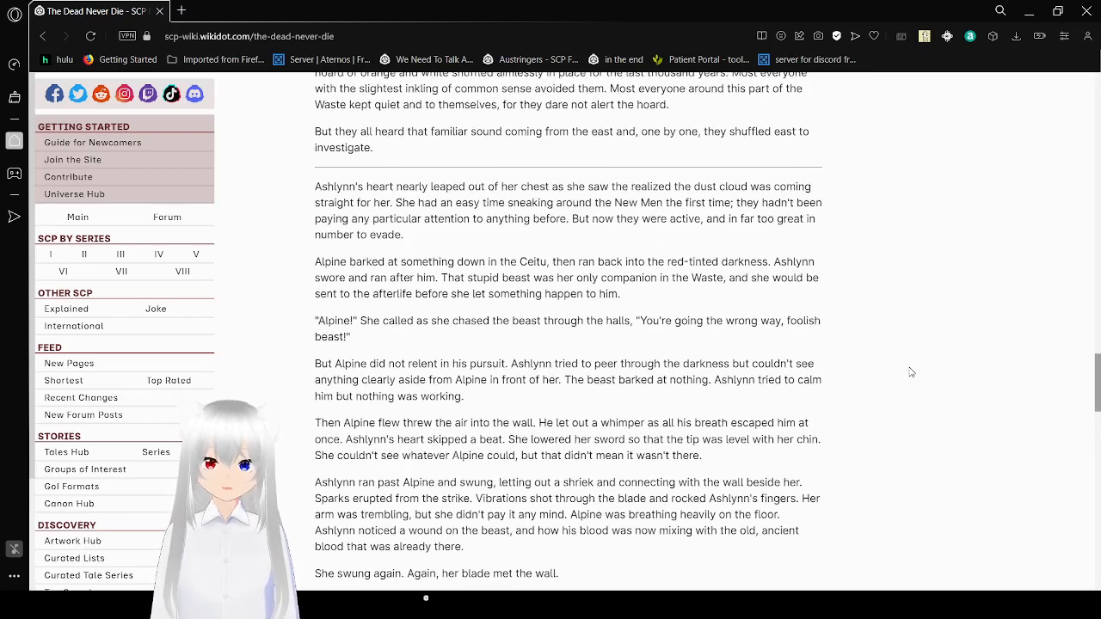
{"action": "scroll", "scroll_direction": "down", "scroll_amount": 3}
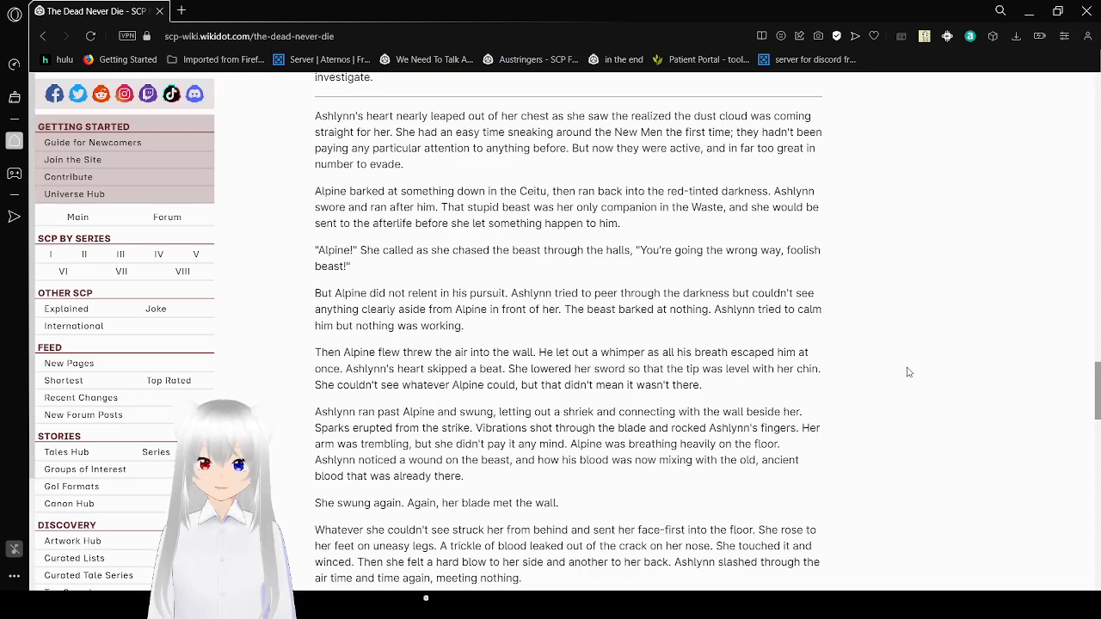
{"action": "scroll", "scroll_direction": "down", "scroll_amount": 3}
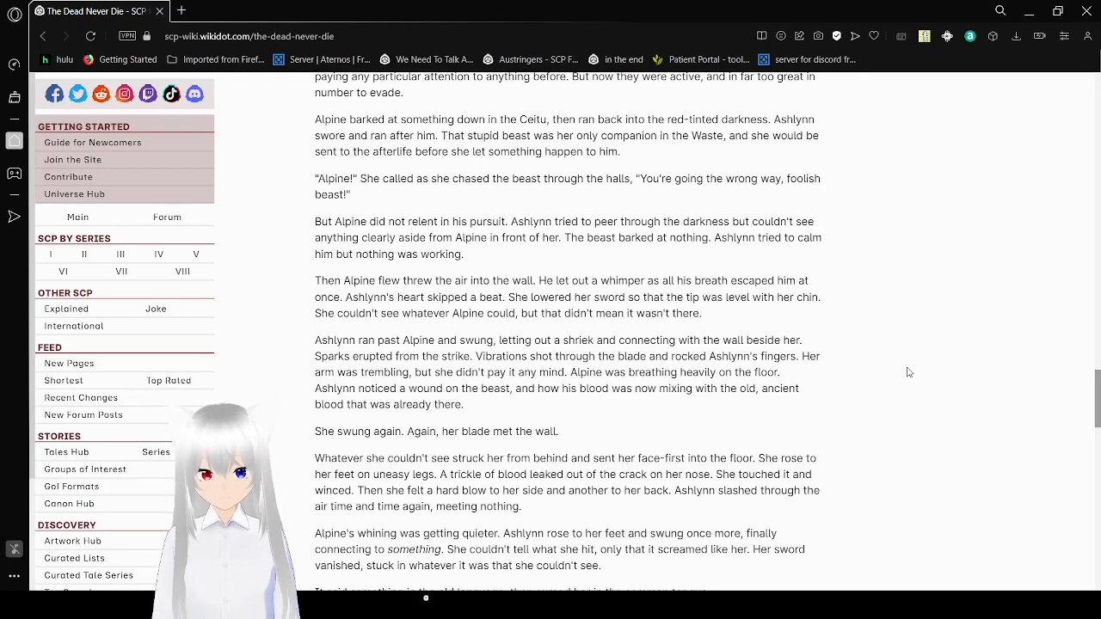
{"action": "scroll", "scroll_direction": "down", "scroll_amount": 3}
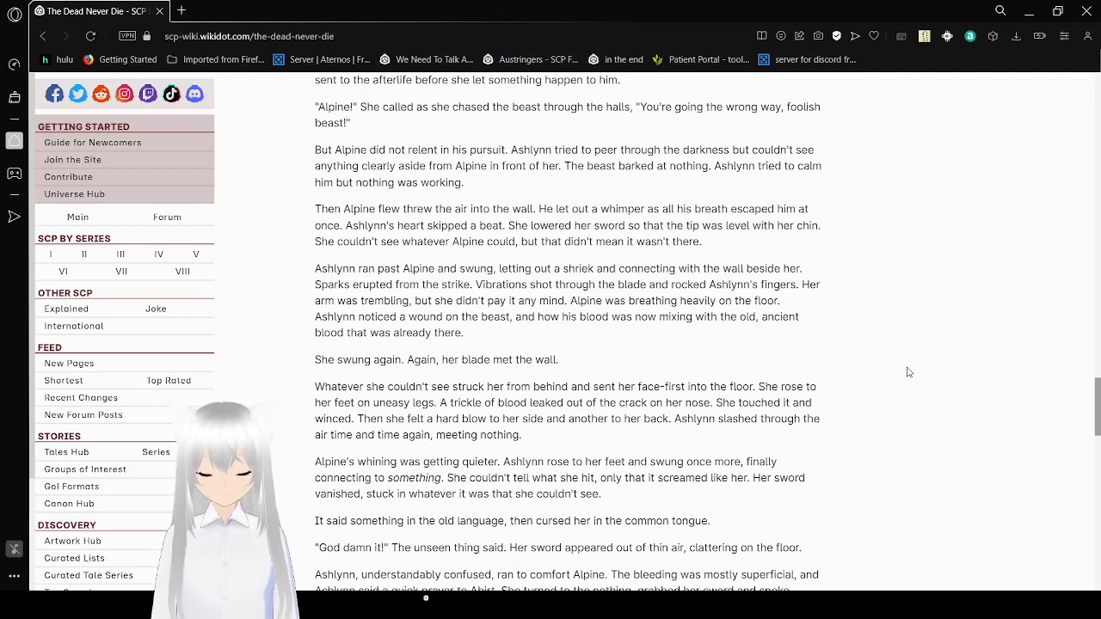
{"action": "scroll", "scroll_direction": "down", "scroll_amount": 3}
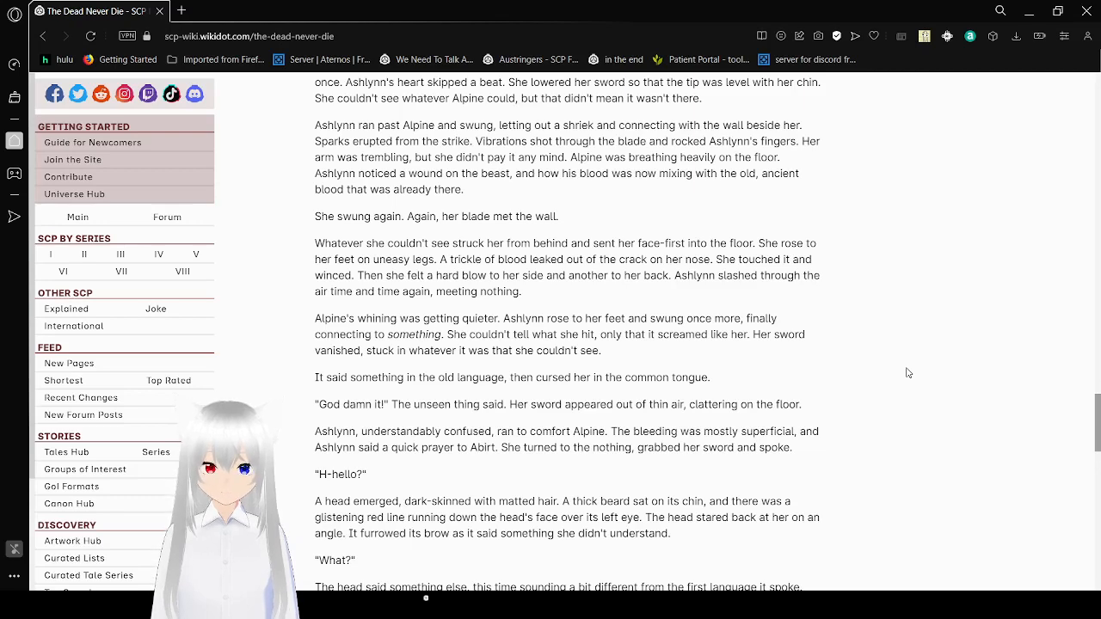
{"action": "scroll", "scroll_direction": "down", "scroll_amount": 3}
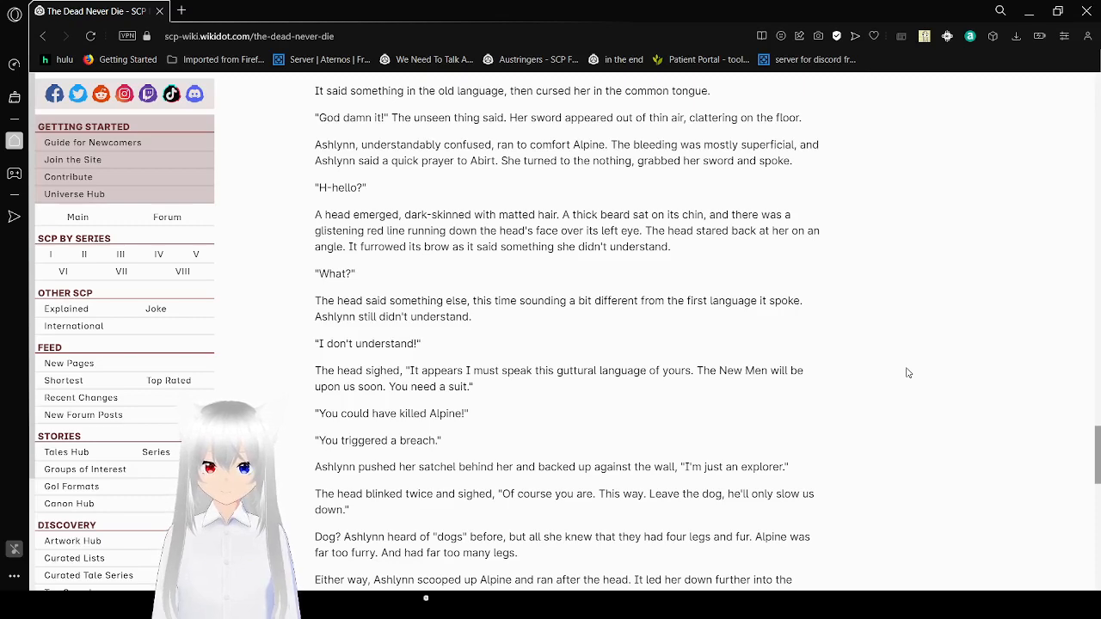
{"action": "mouse_move", "coordinate": [705, 366]}
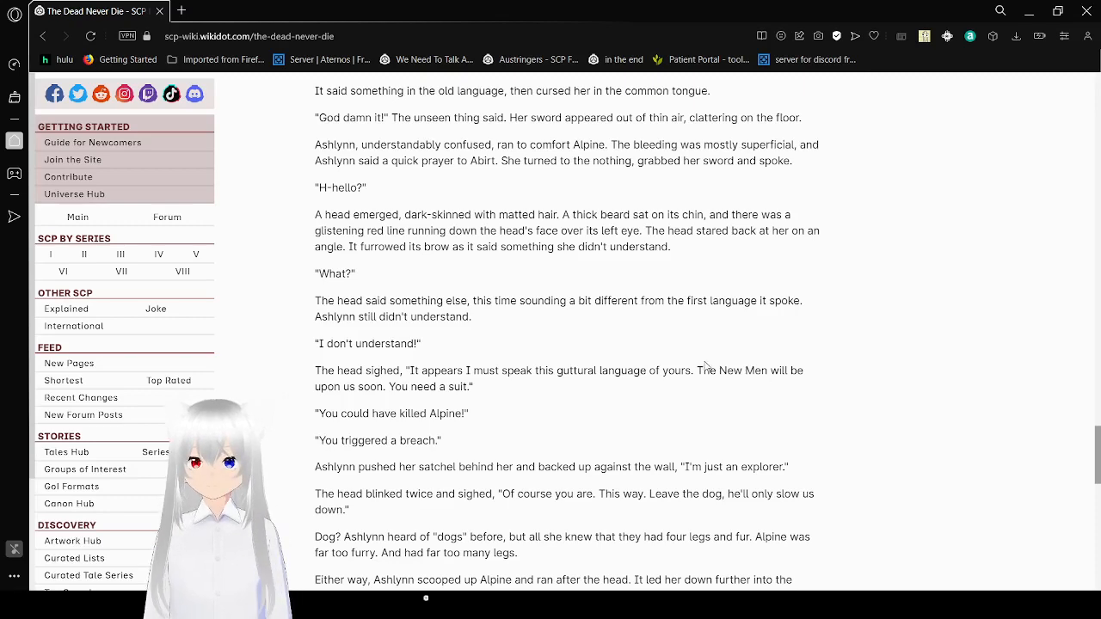
{"action": "scroll", "scroll_direction": "down", "scroll_amount": 3}
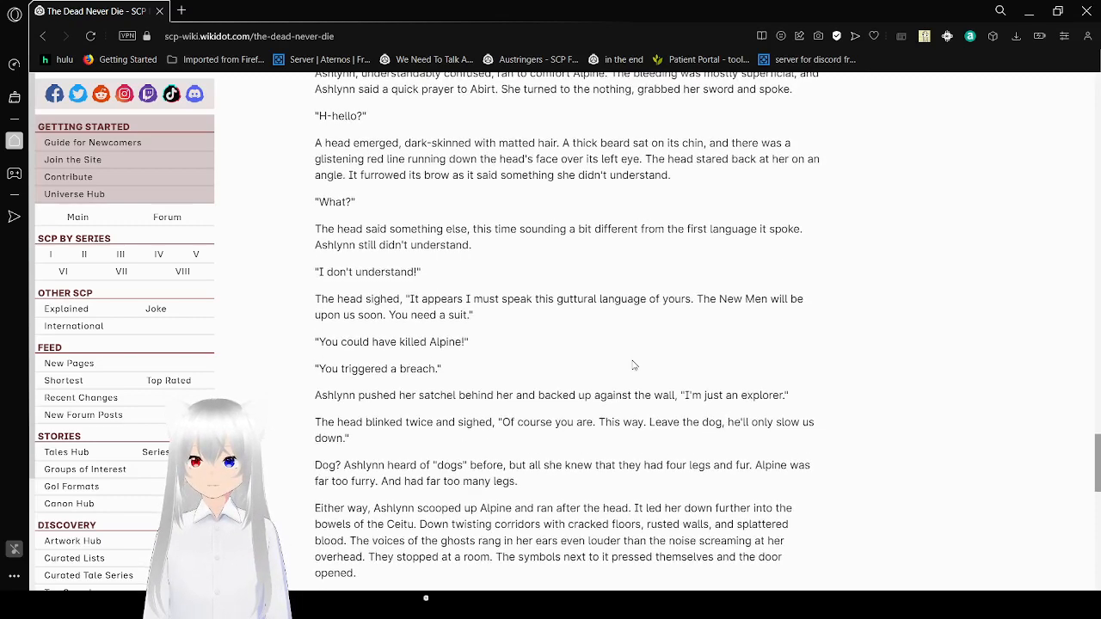
{"action": "mouse_move", "coordinate": [954, 356]}
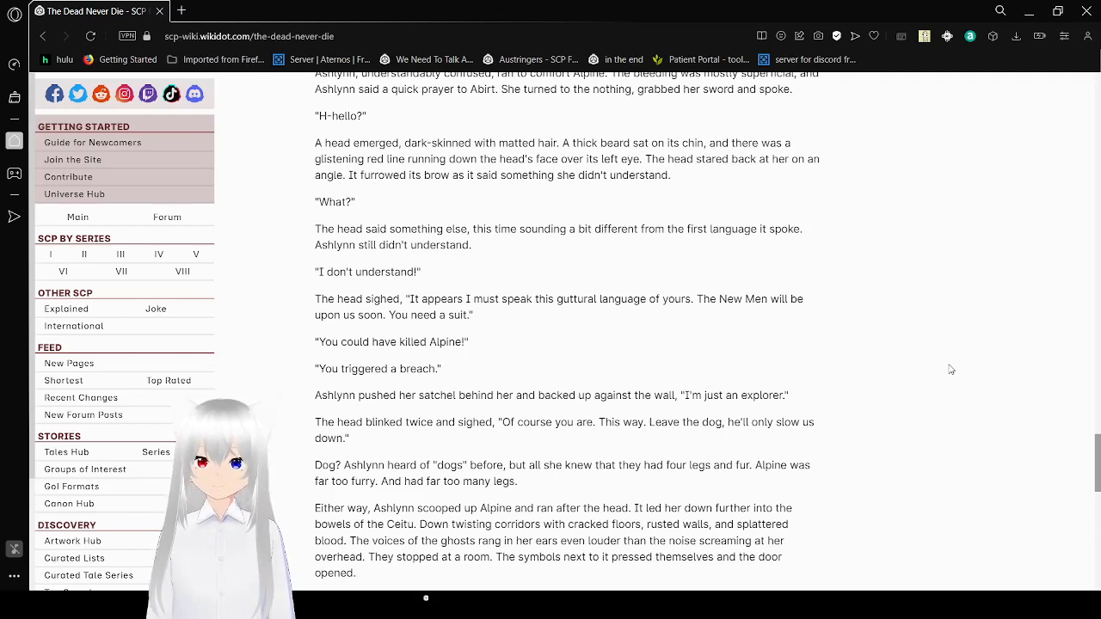
{"action": "scroll", "scroll_direction": "down", "scroll_amount": 3}
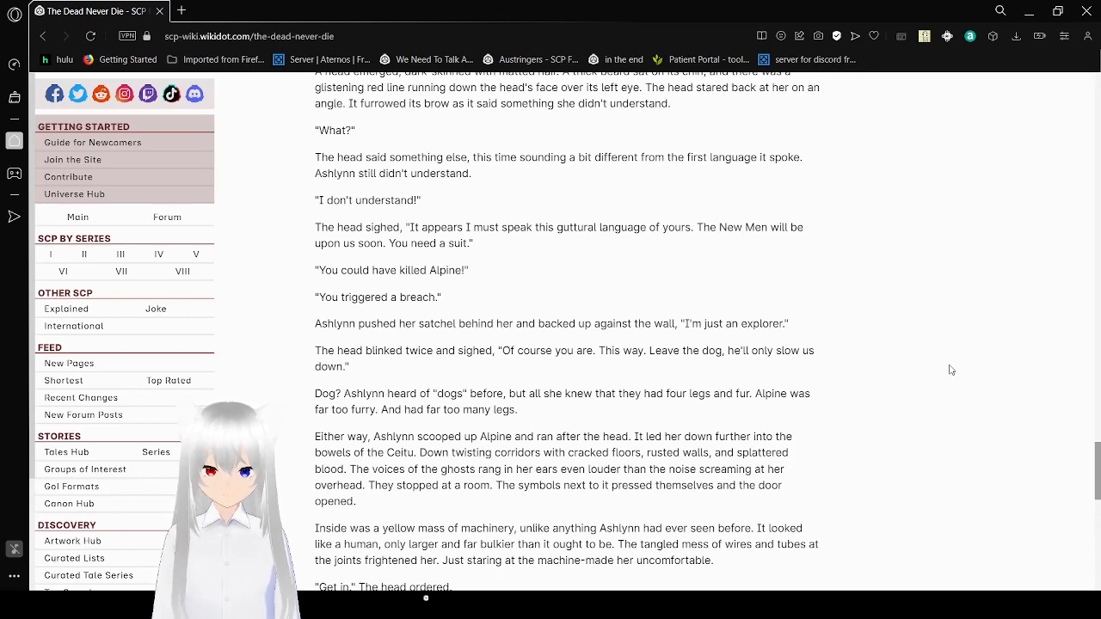
{"action": "scroll", "scroll_direction": "down", "scroll_amount": 3}
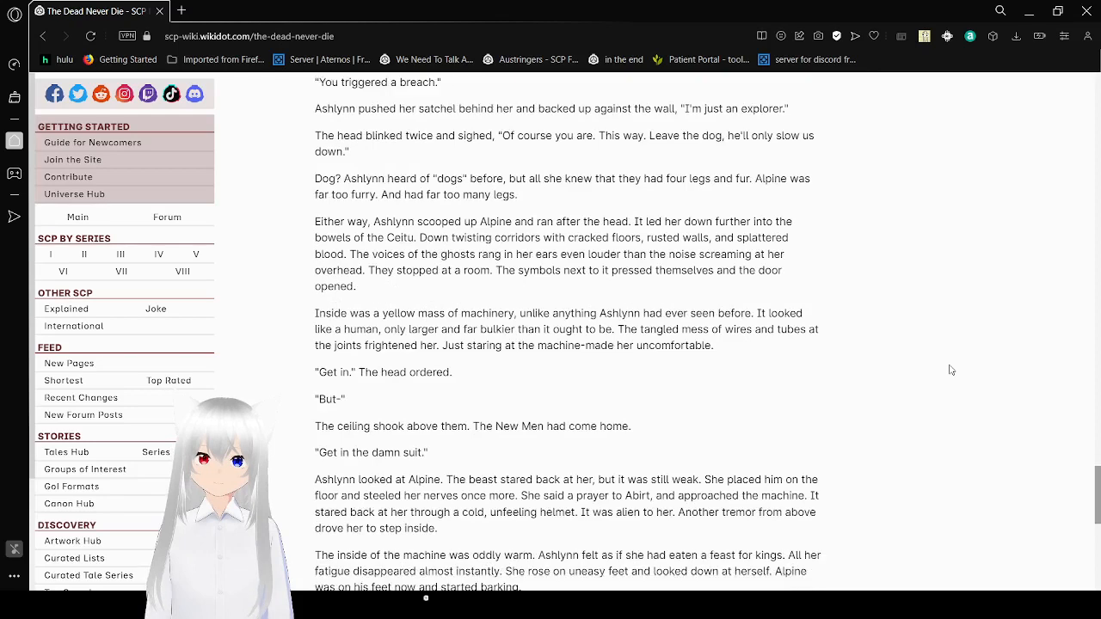
{"action": "scroll", "scroll_direction": "down", "scroll_amount": 3}
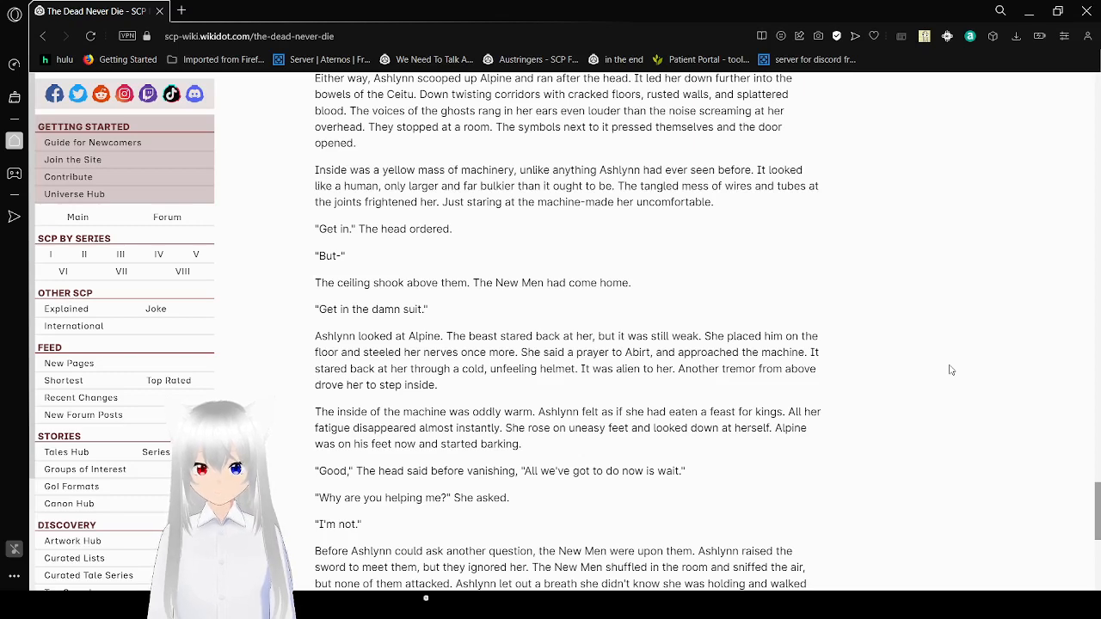
{"action": "scroll", "scroll_direction": "down", "scroll_amount": 3}
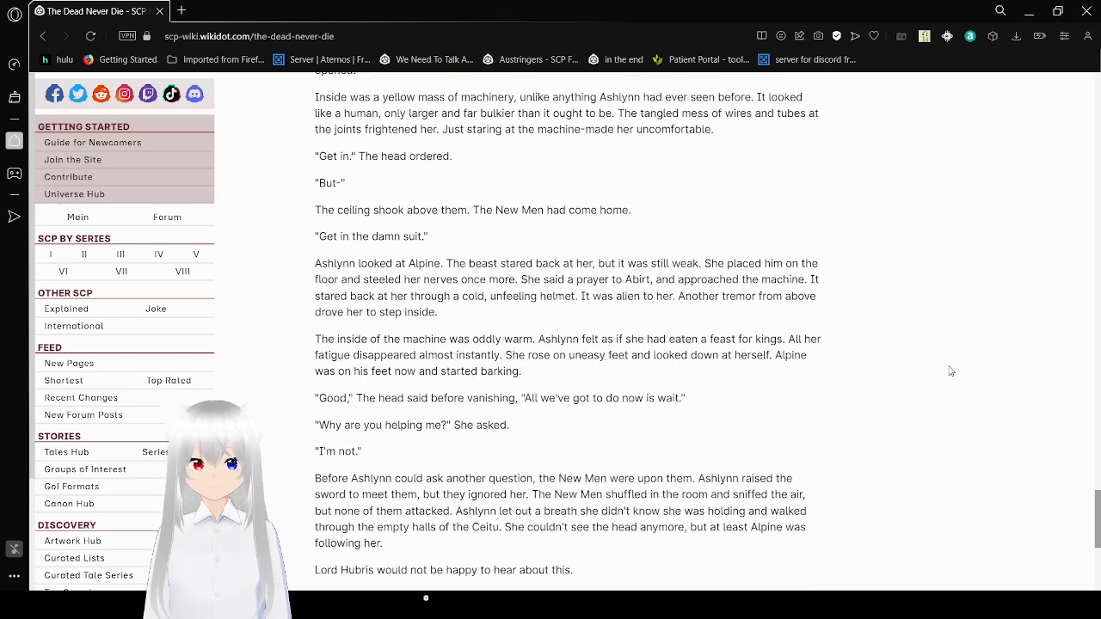
{"action": "scroll", "scroll_direction": "down", "scroll_amount": 3}
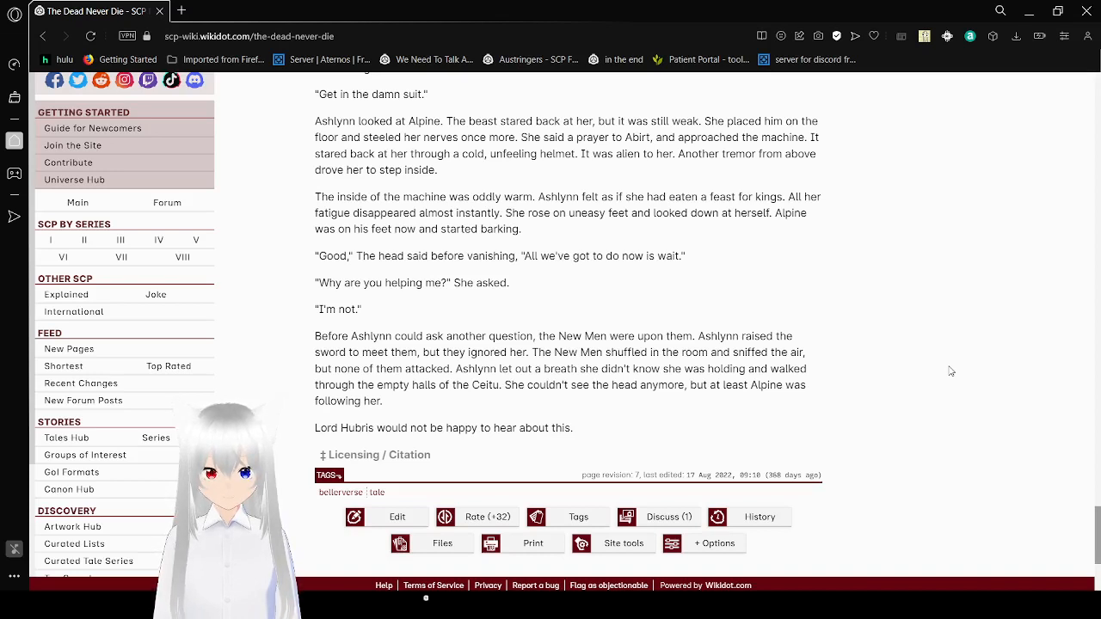
{"action": "scroll", "scroll_direction": "down", "scroll_amount": 3}
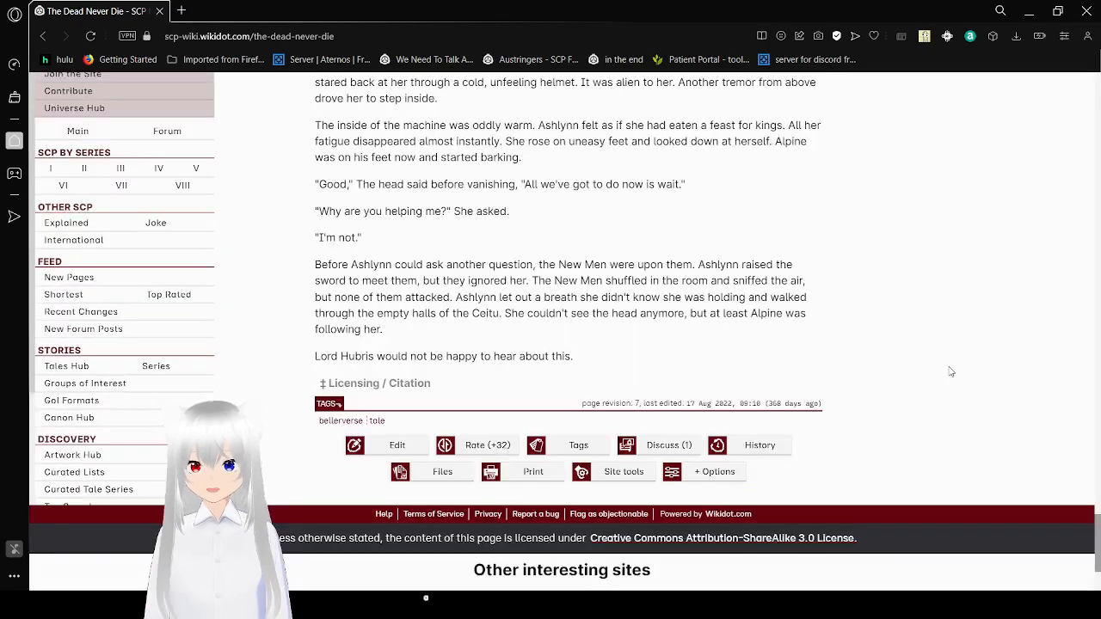